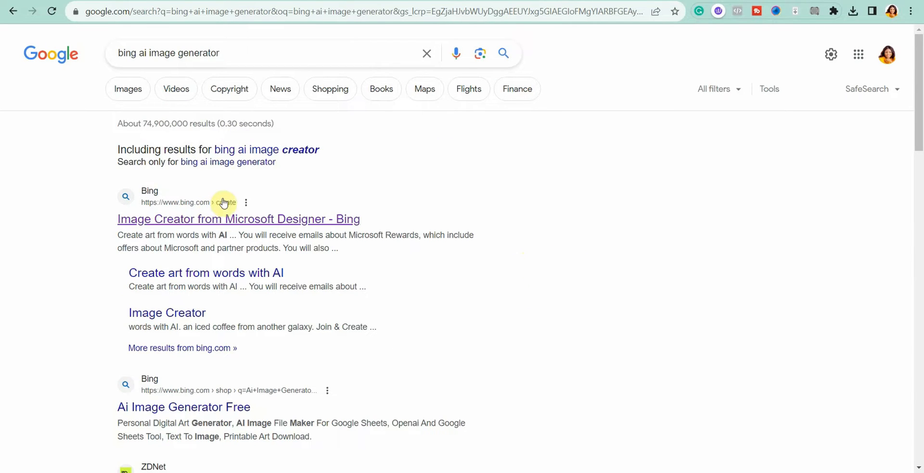
# Open the 'Image Creator from Microsoft Designer - Bing' result from Google Search
pyautogui.click(238, 220)
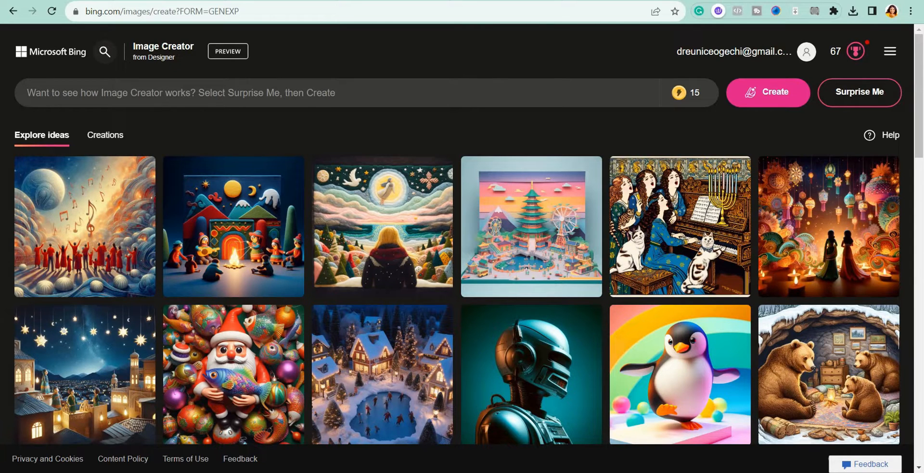
pyautogui.scroll(-3)
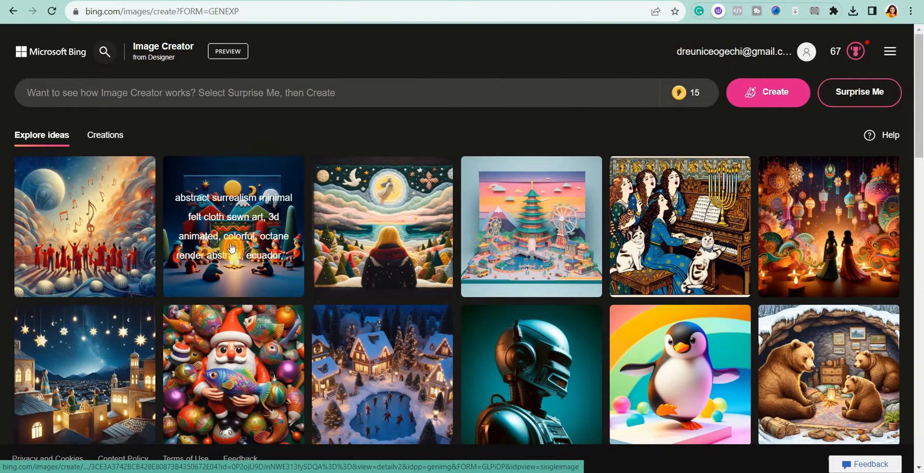
pyautogui.moveTo(221, 139)
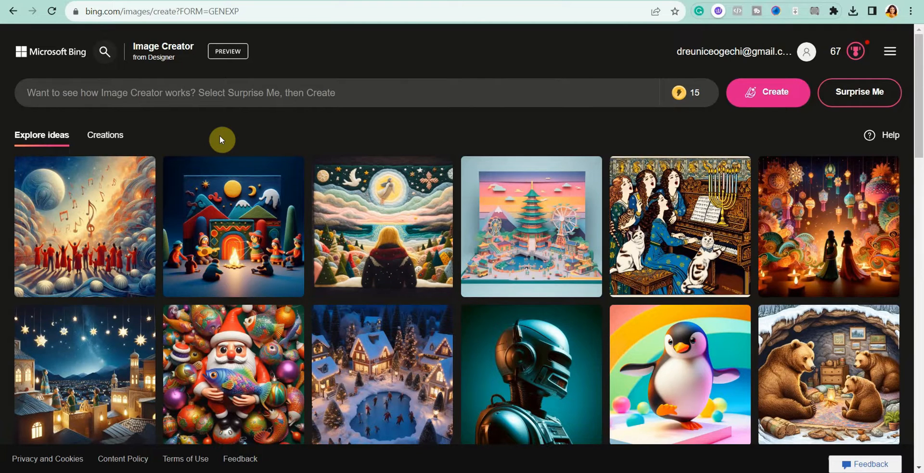
pyautogui.click(236, 93)
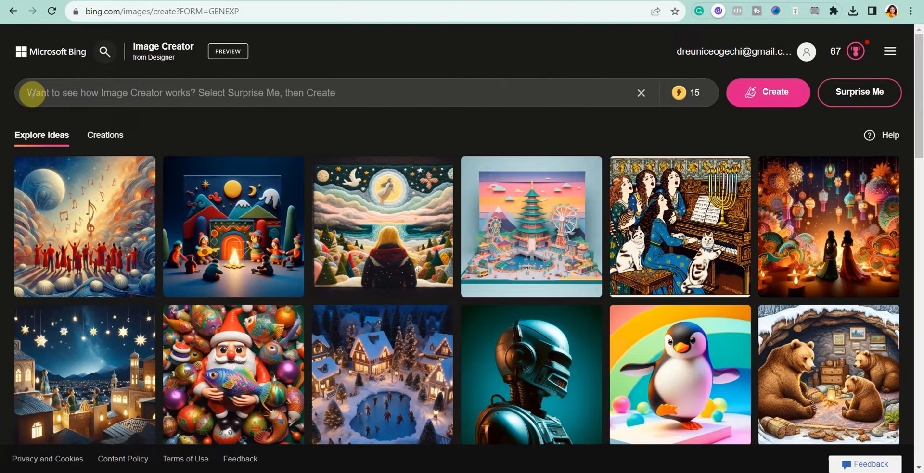
# Enter the prompt of a man meditating on the floor by a river at sunrise and create the images
pyautogui.write('A m')
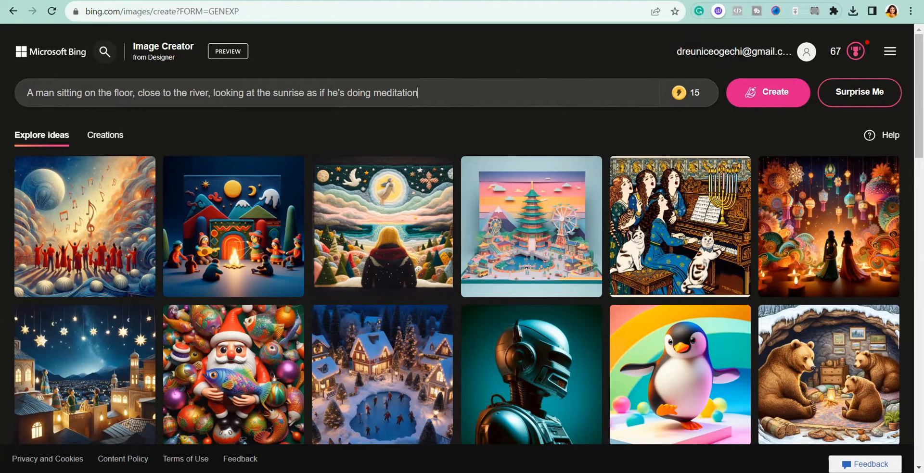
pyautogui.moveTo(775, 92)
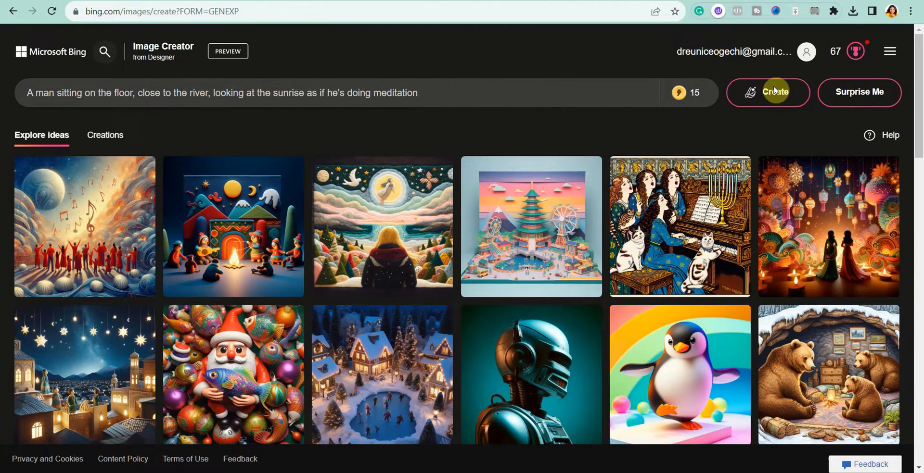
pyautogui.click(773, 92)
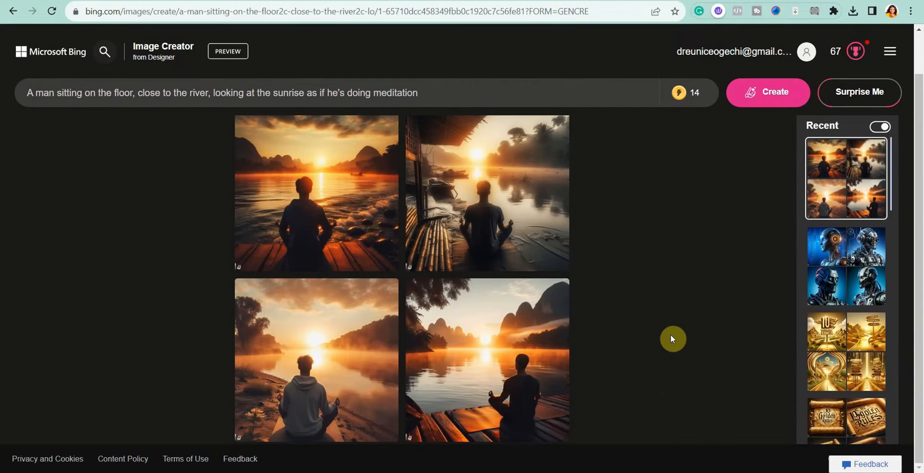
pyautogui.moveTo(627, 272)
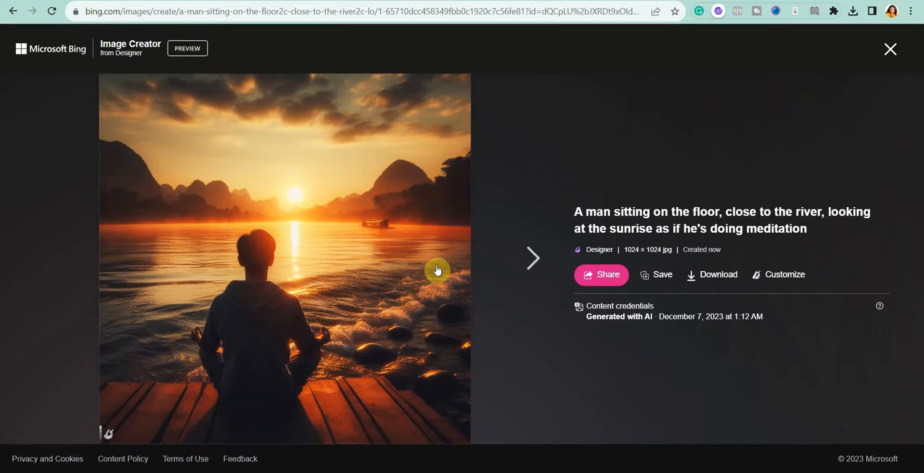
# Browse all four full-size meditation images with the next and previous arrows, ending on the first
pyautogui.click(532, 259)
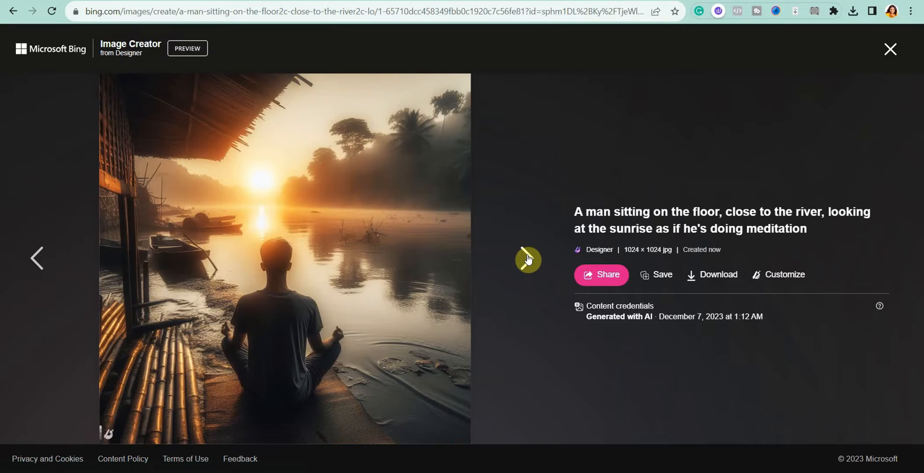
pyautogui.click(528, 260)
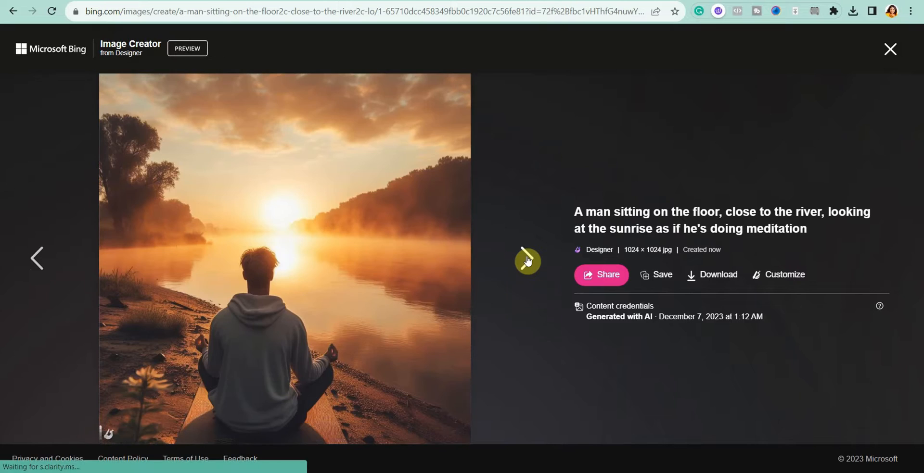
pyautogui.click(527, 258)
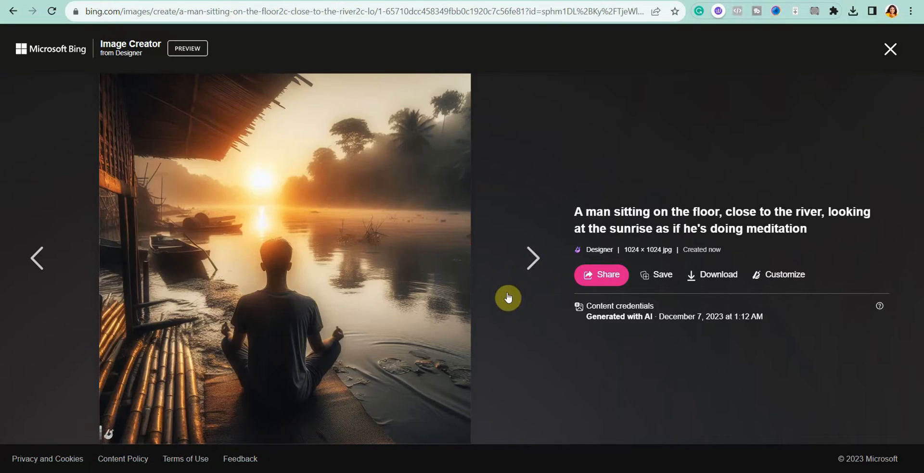
pyautogui.click(532, 257)
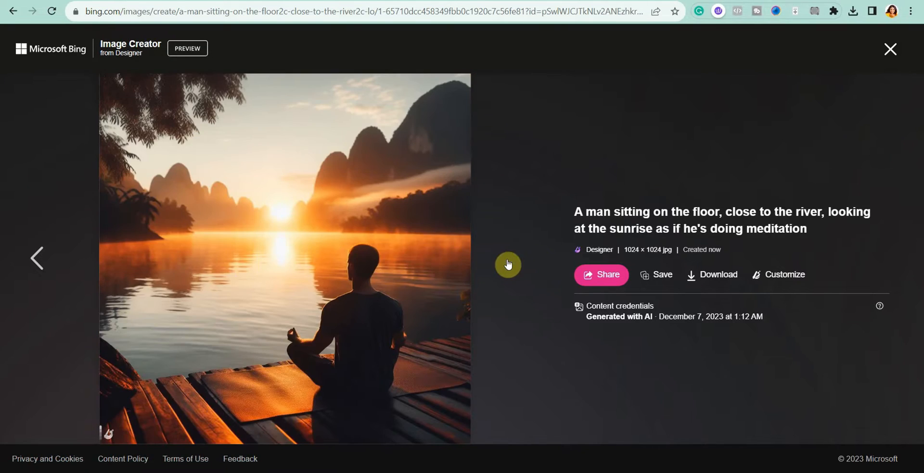
pyautogui.click(508, 264)
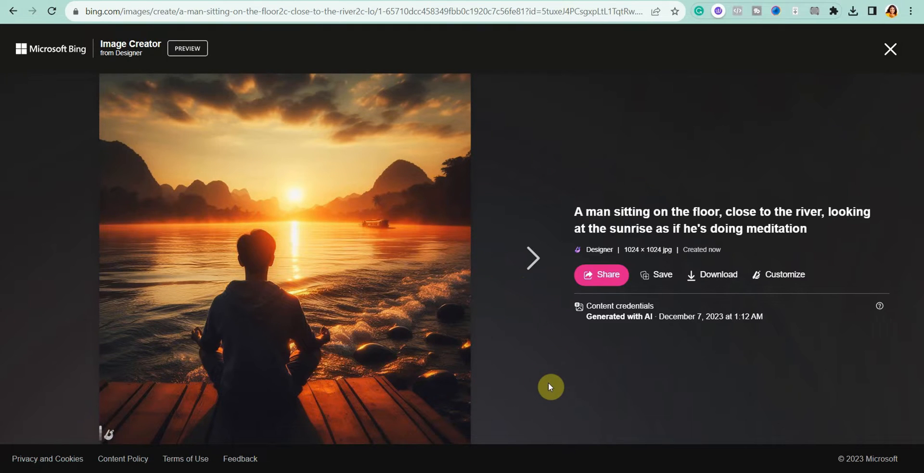
pyautogui.moveTo(709, 279)
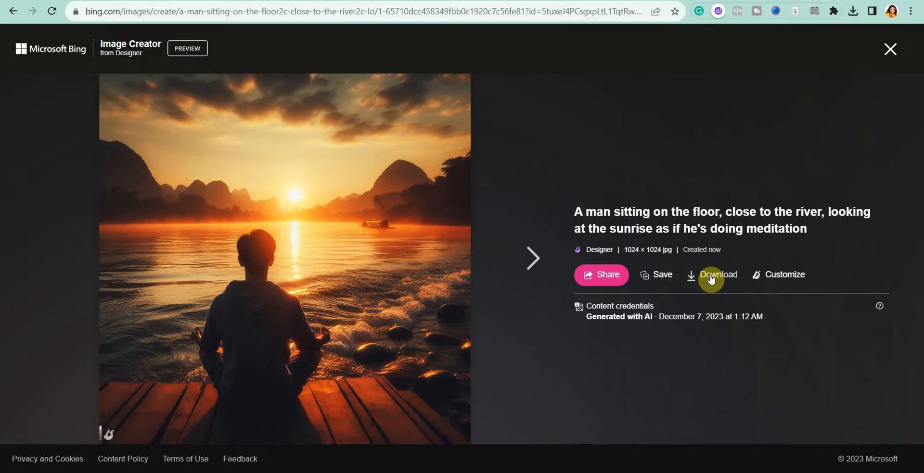
pyautogui.moveTo(662, 279)
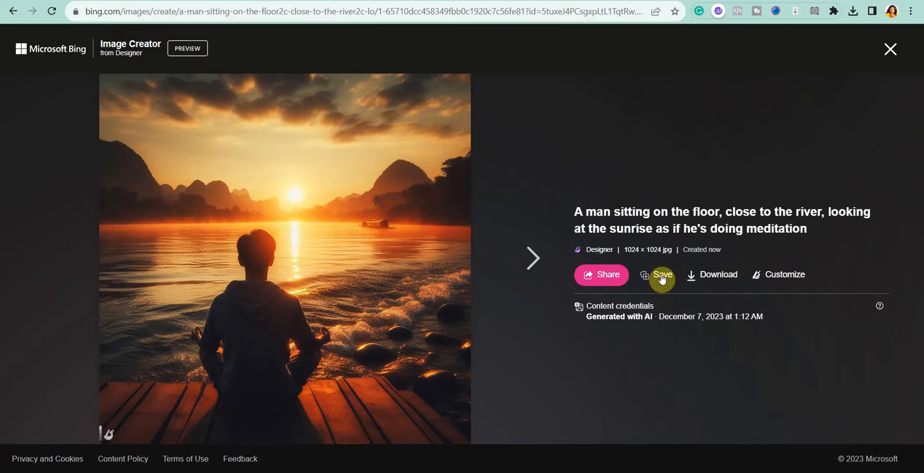
pyautogui.moveTo(784, 282)
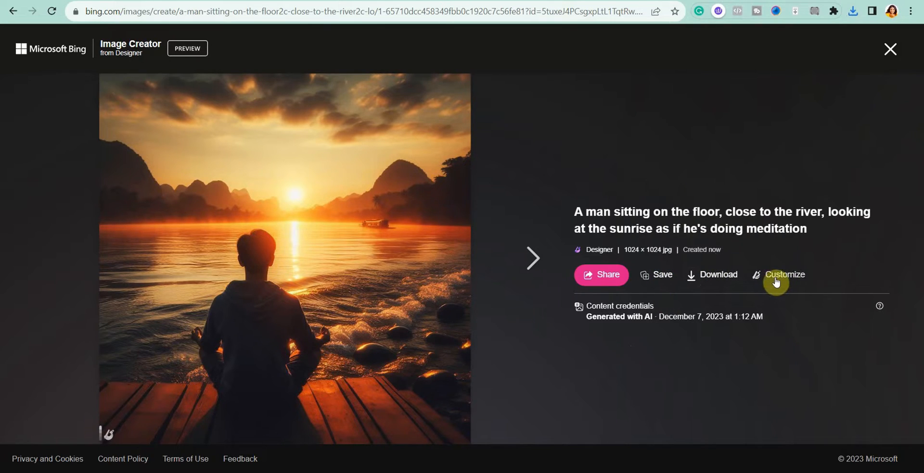
# Close the full-size viewer to return to the four-image results grid
pyautogui.click(889, 50)
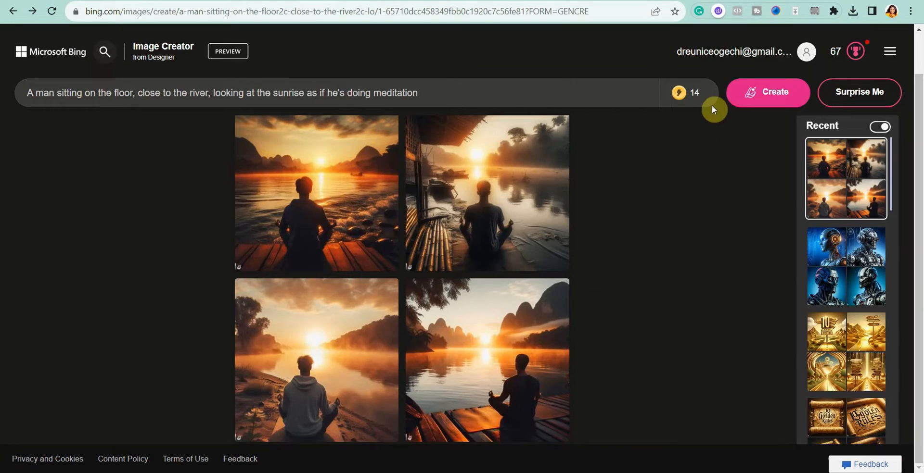
pyautogui.moveTo(679, 93)
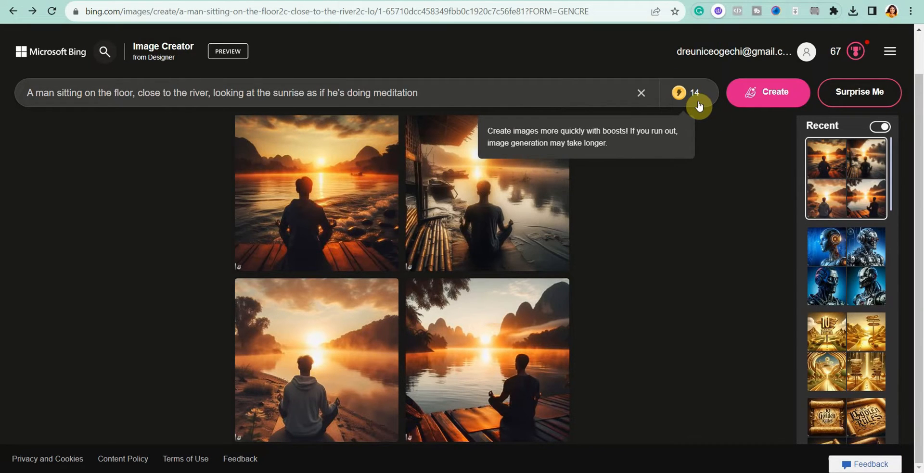
pyautogui.moveTo(706, 139)
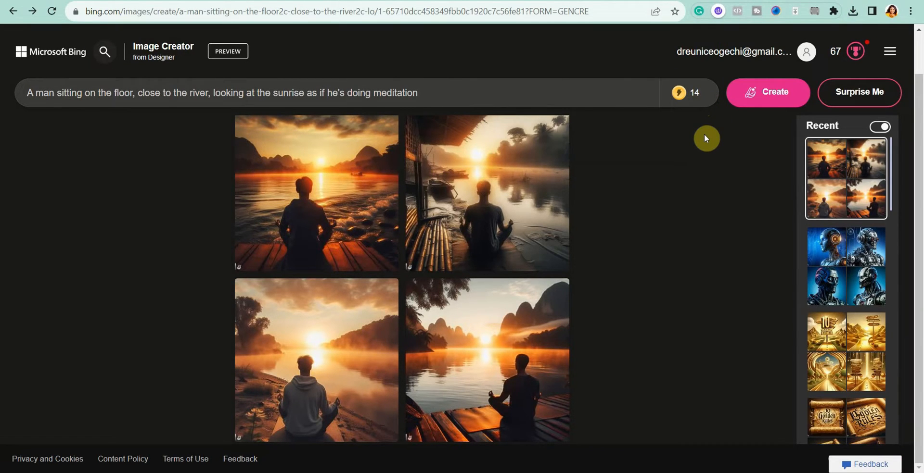
pyautogui.moveTo(683, 129)
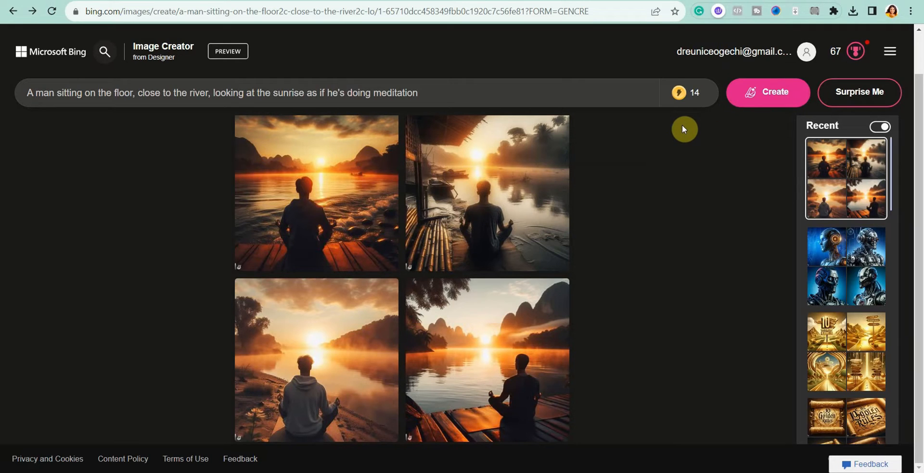
pyautogui.moveTo(690, 122)
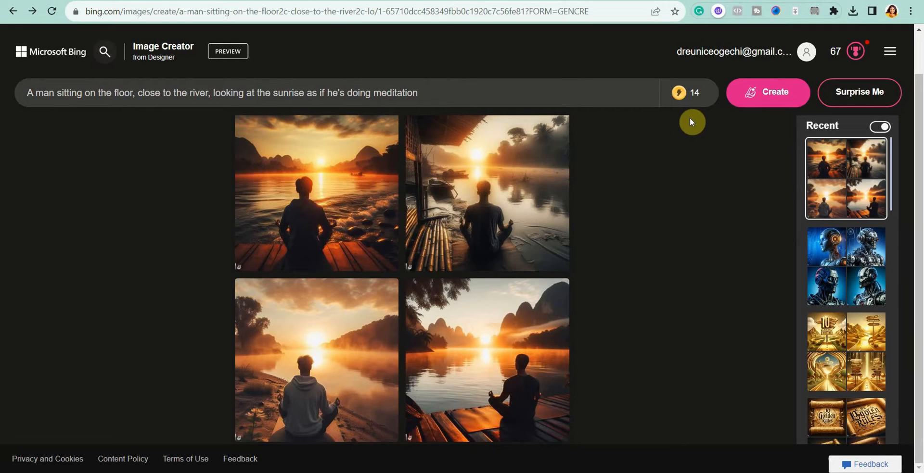
pyautogui.moveTo(685, 92)
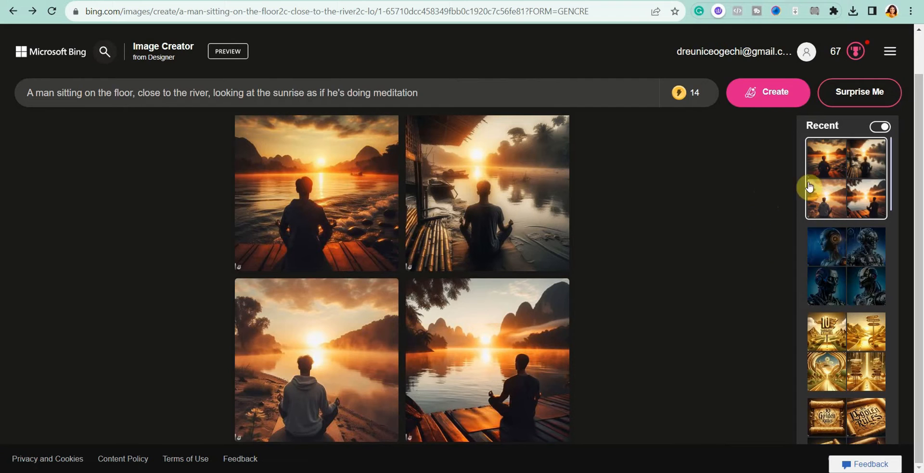
pyautogui.moveTo(867, 343)
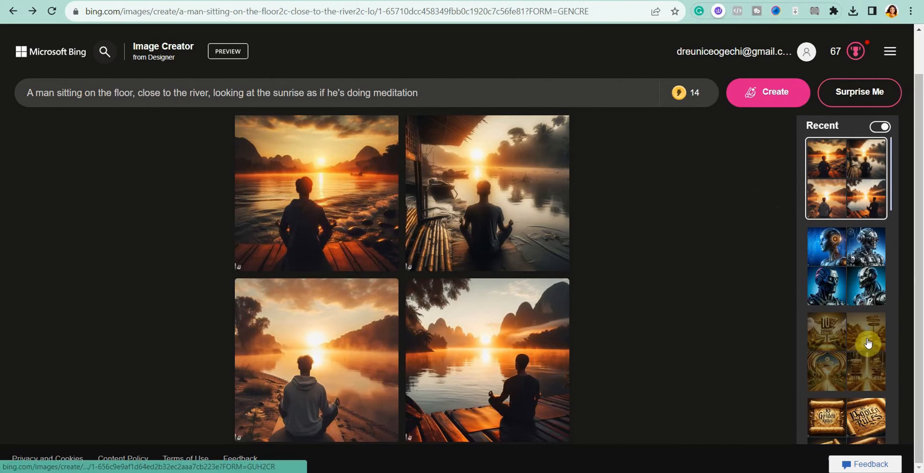
# Scroll the Recent panel to reach the earlier realistic sci-fi robot portrait set
pyautogui.scroll(-3)
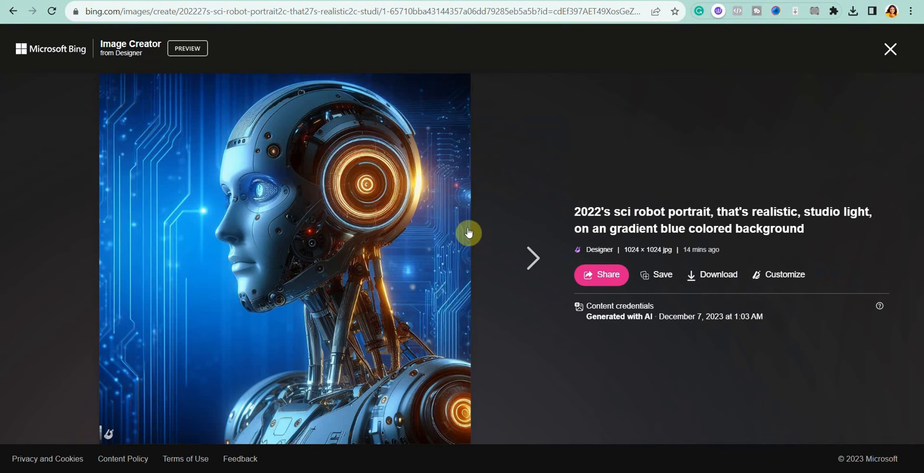
pyautogui.moveTo(412, 241)
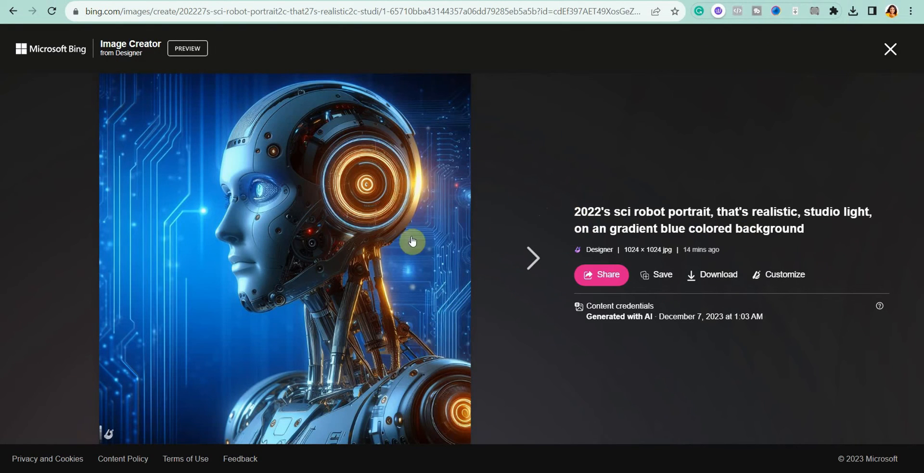
pyautogui.moveTo(518, 219)
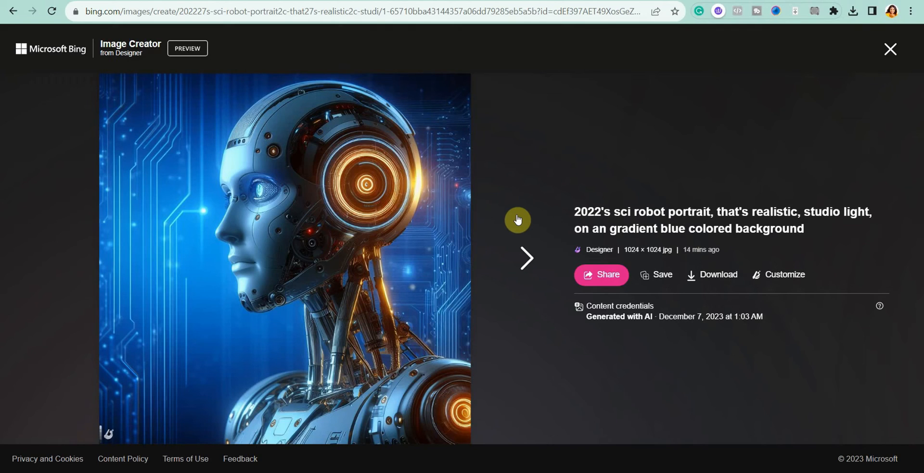
pyautogui.moveTo(515, 183)
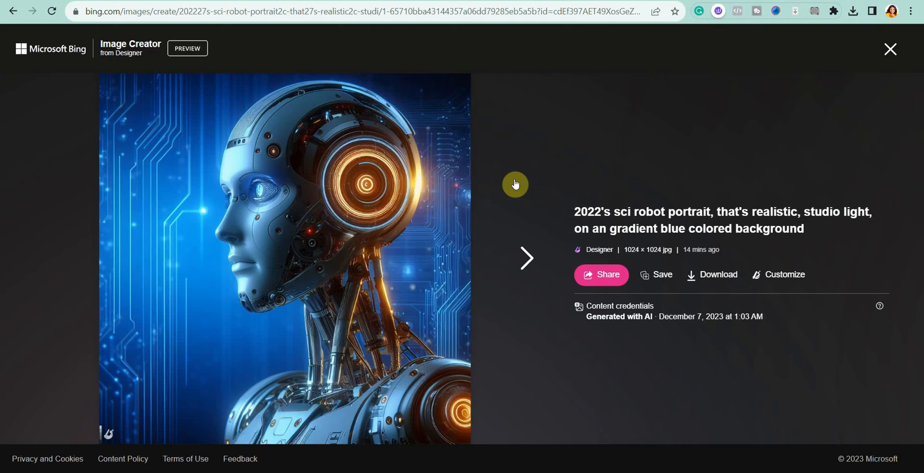